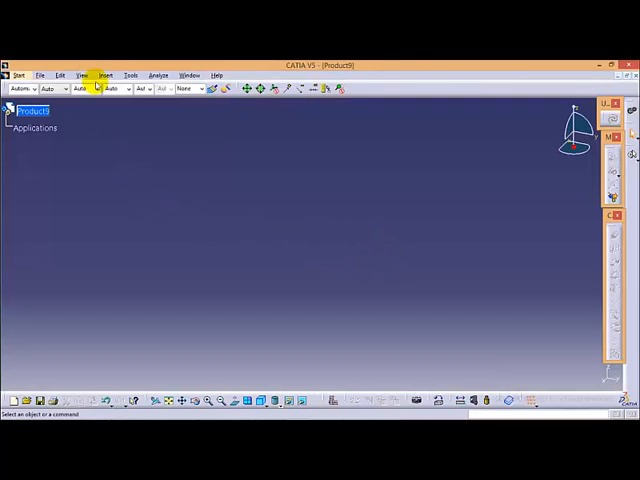
Insert the piston and master rod subassembly as an existing component from the radial engine folder
left_click(104, 76)
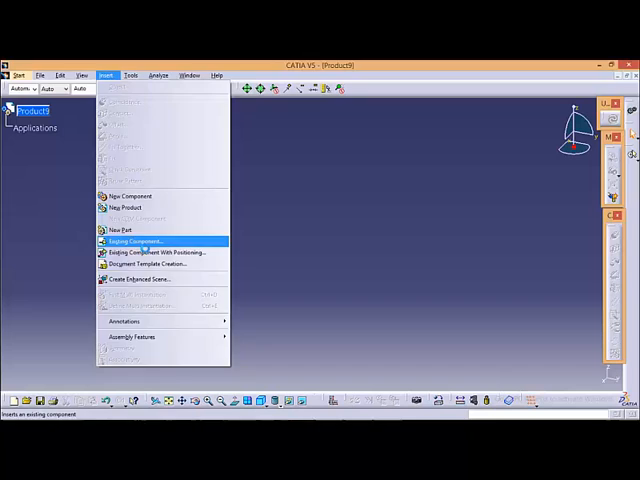
left_click(130, 240)
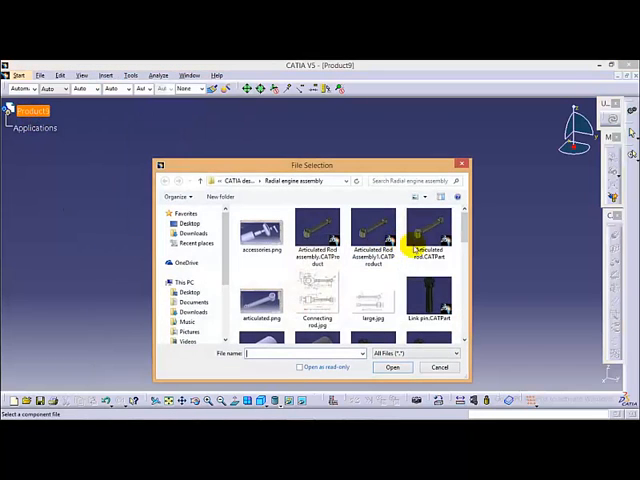
scroll("down", 3)
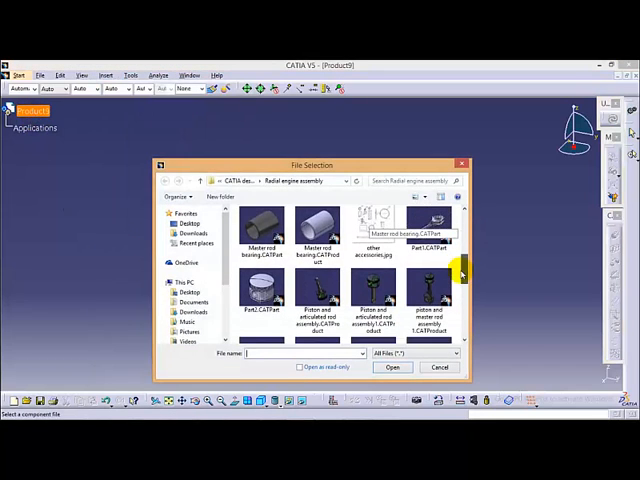
left_click(316, 296)
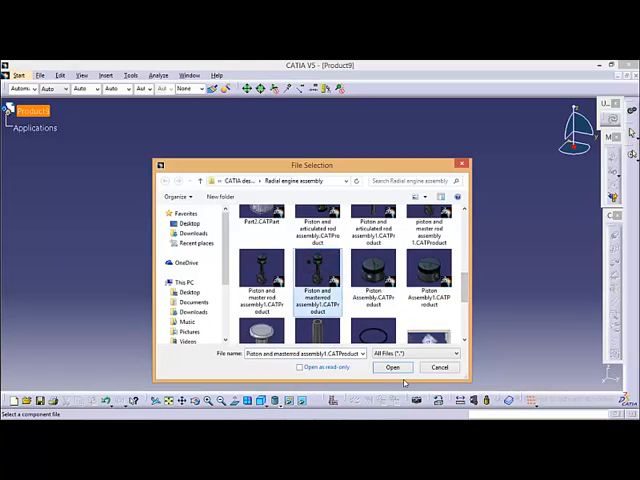
left_click(392, 368)
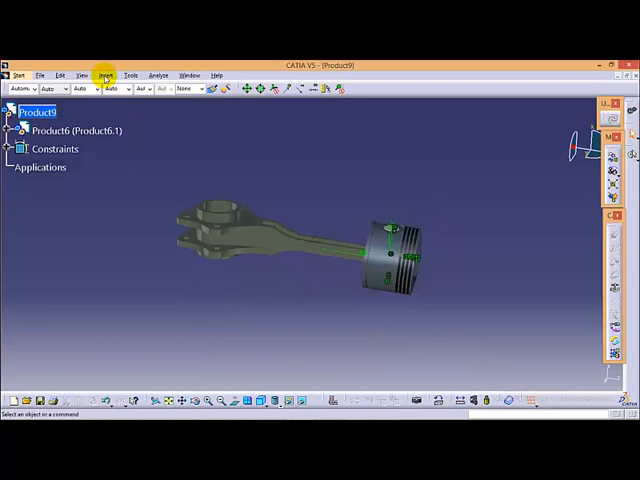
Insert the first articulated rod subassembly, resolving the part number conflict
left_click(102, 74)
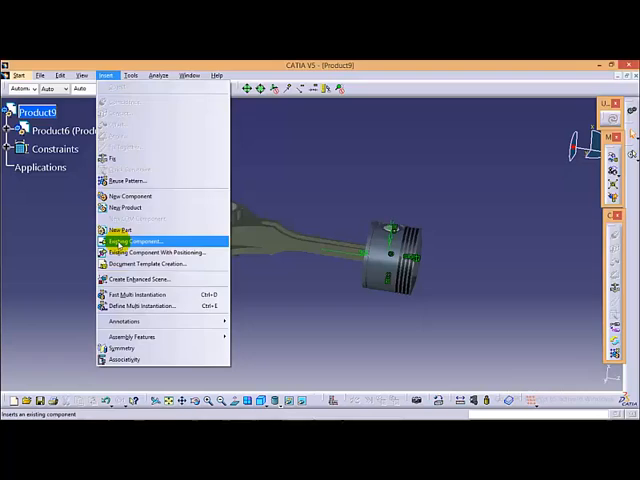
left_click(126, 240)
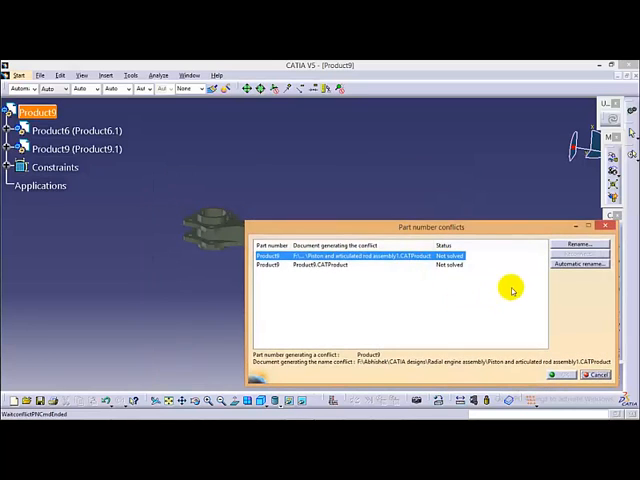
left_click(578, 264)
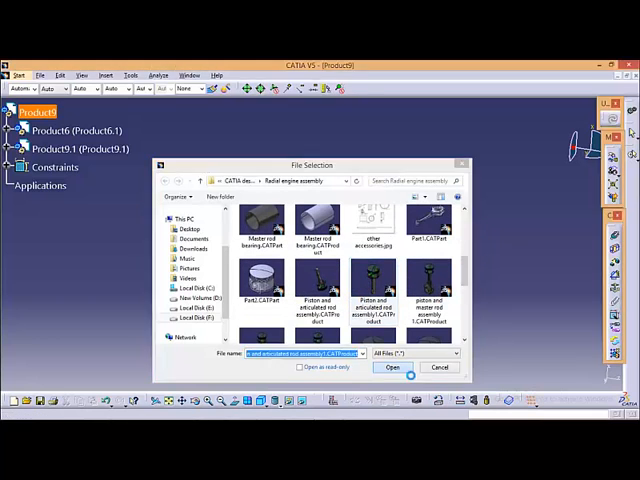
left_click(392, 368)
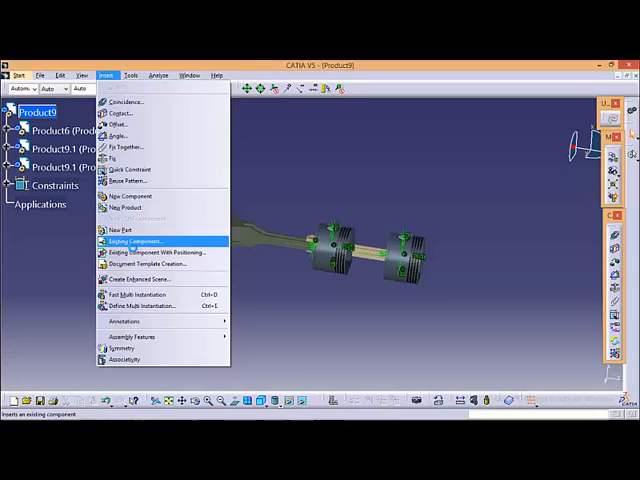
Insert a second copy of the articulated rod subassembly
left_click(132, 240)
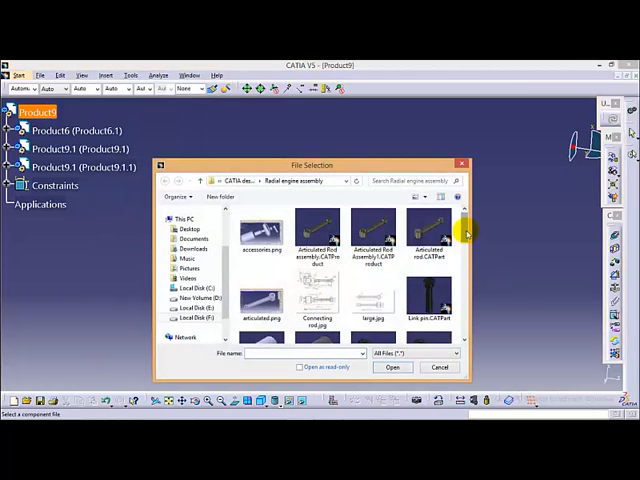
scroll("down", 3)
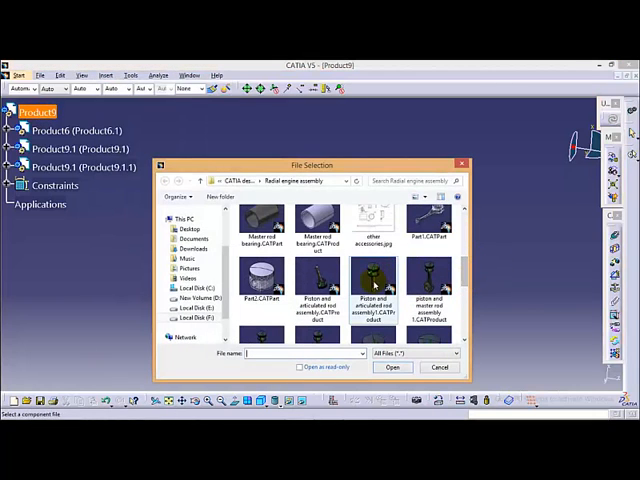
left_click(392, 368)
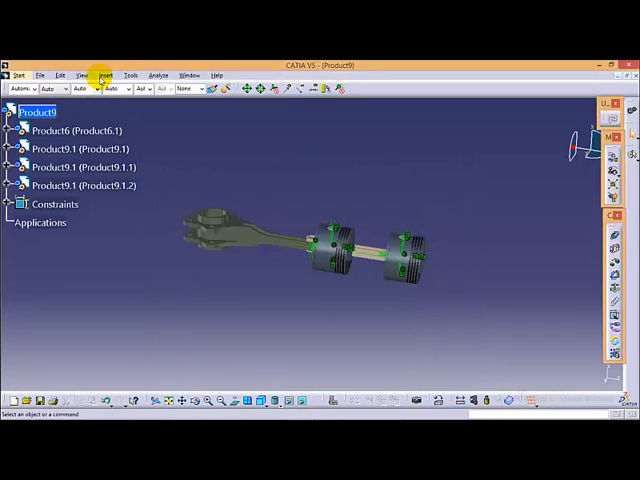
Insert another piston with articulated rod subassembly into the product
left_click(112, 74)
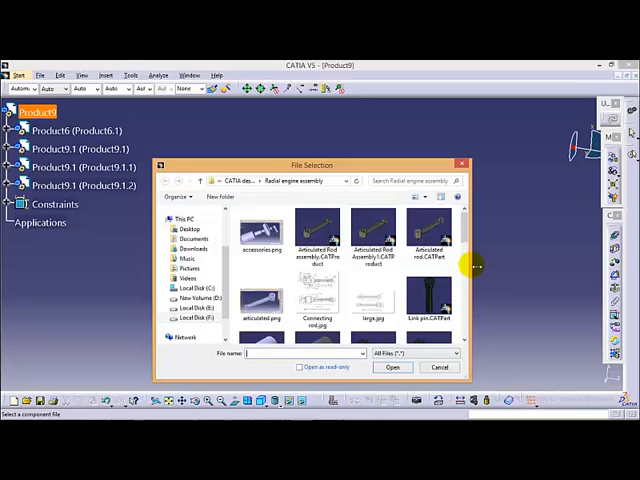
scroll("down", 3)
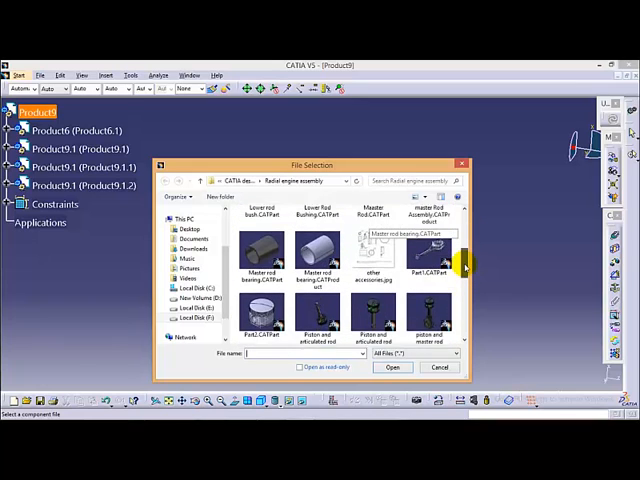
left_click(374, 316)
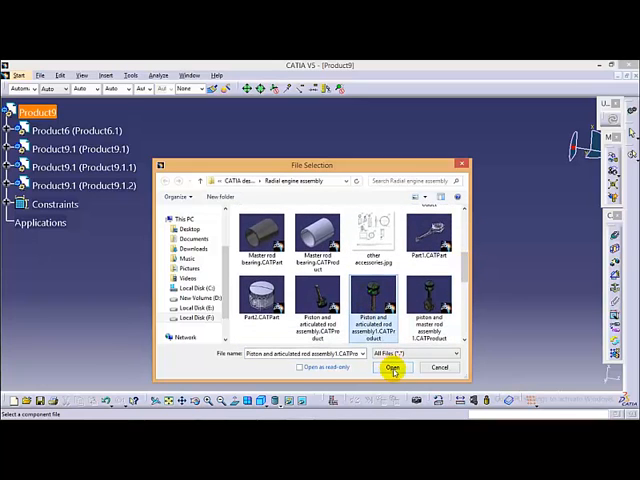
left_click(392, 368)
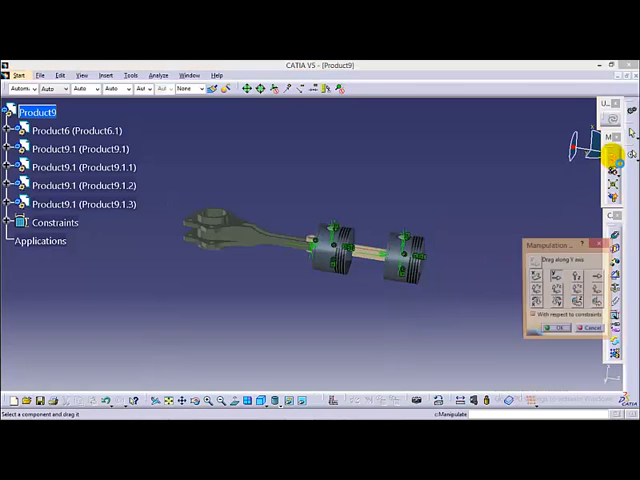
Use Manipulation to drag the four articulated rod assemblies clear of the master rod
left_click(572, 276)
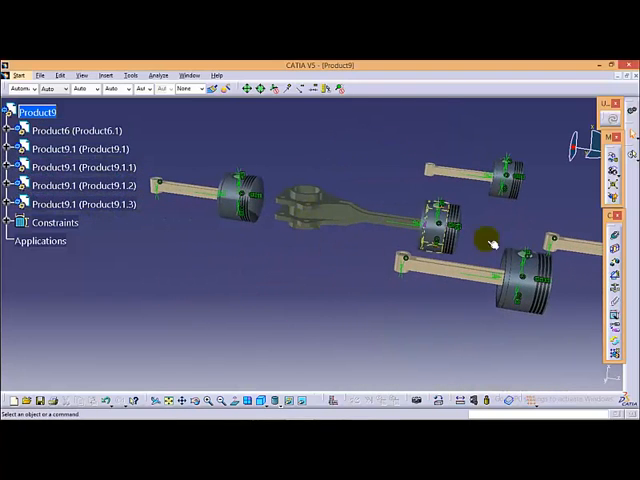
Make the articulated rod axis coincident with the matching master rod hole axis
left_click(404, 256)
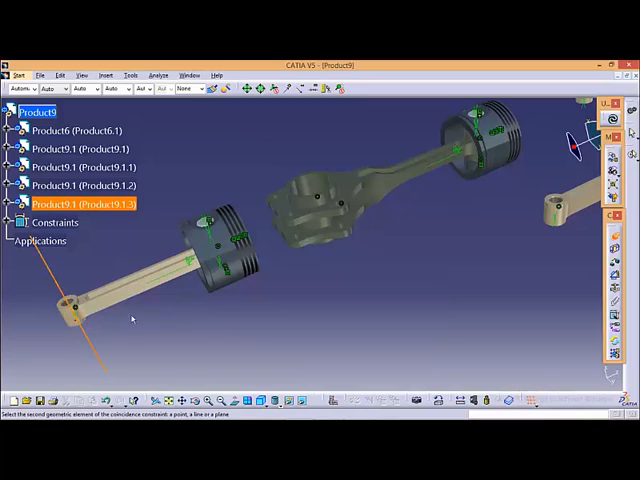
left_click(296, 240)
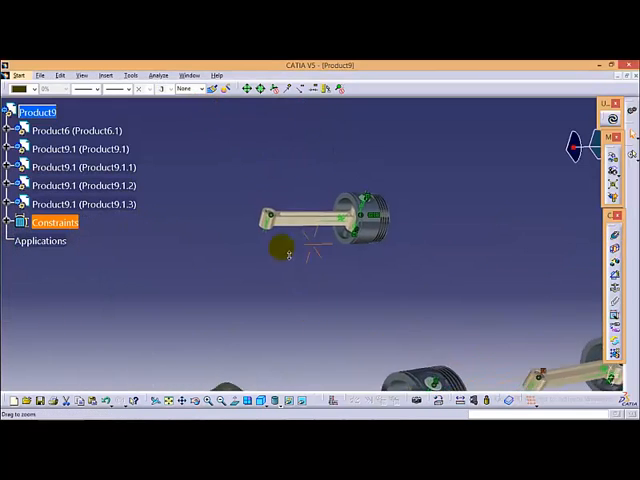
Finish the rod's constraints in the tree and update its position on the master rod
left_click(70, 184)
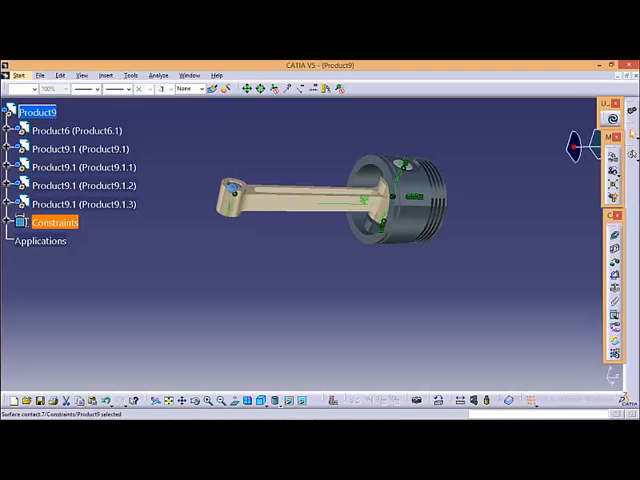
left_click(76, 184)
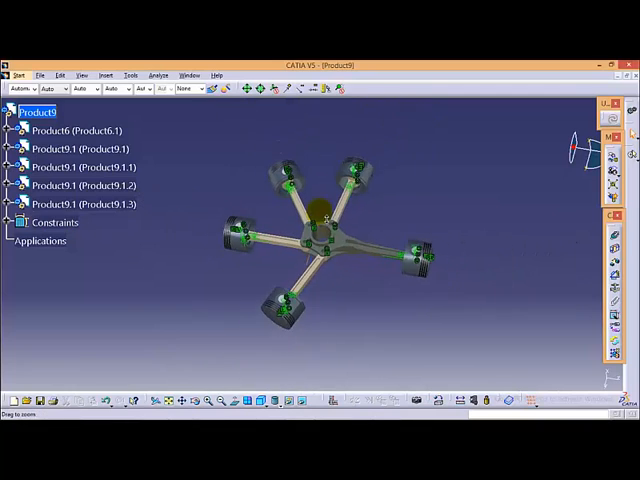
Set the first articulated rod's angle constraint to 105 degrees and confirm
left_click(84, 150)
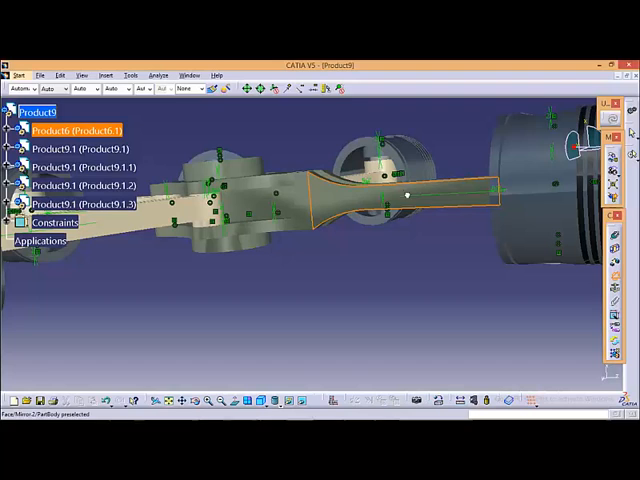
left_click(76, 164)
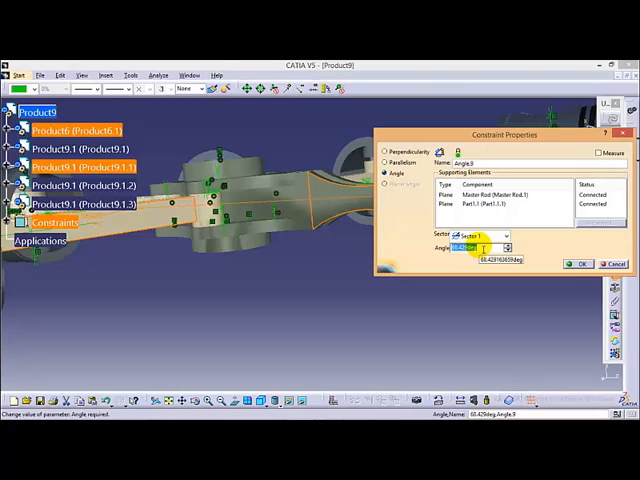
type("105")
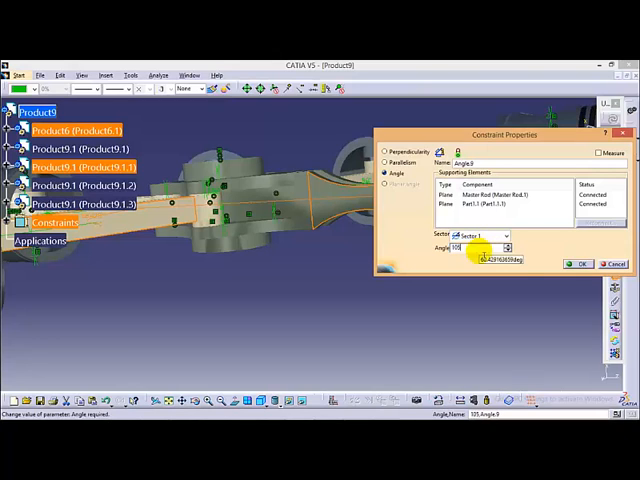
left_click(576, 264)
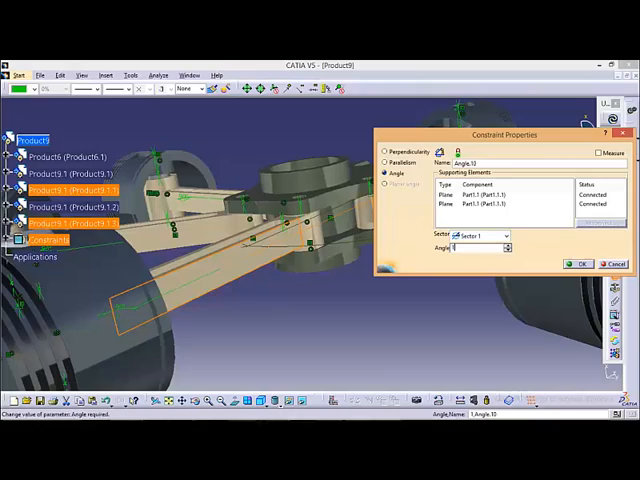
left_click(580, 264)
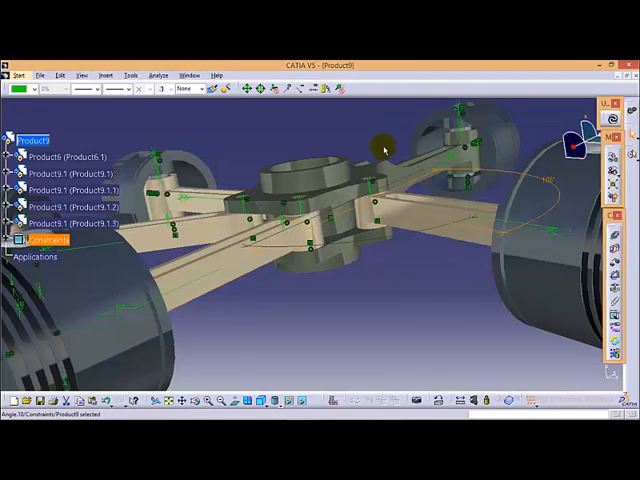
Set the next rod angle constraints to 118 and 110deg so the pistons fan out
left_click_drag(380, 150, 340, 280)
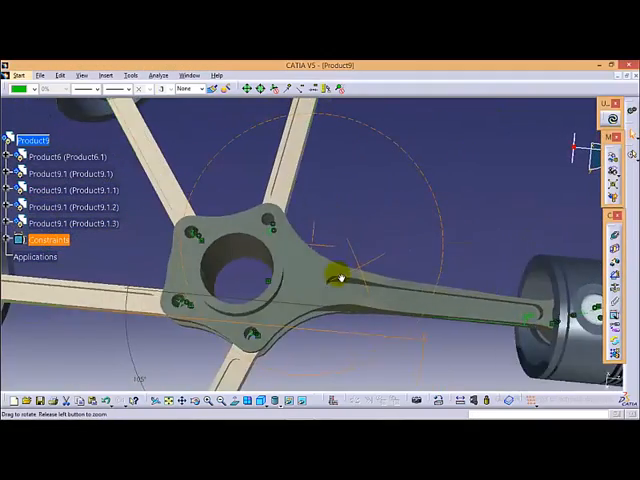
left_click_drag(340, 280, 420, 200)
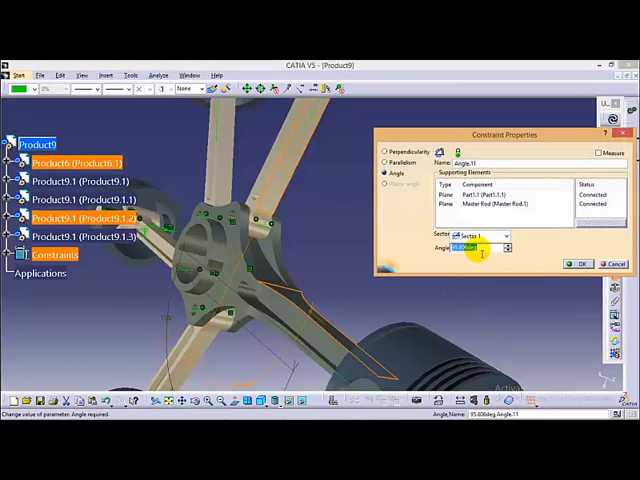
type("118")
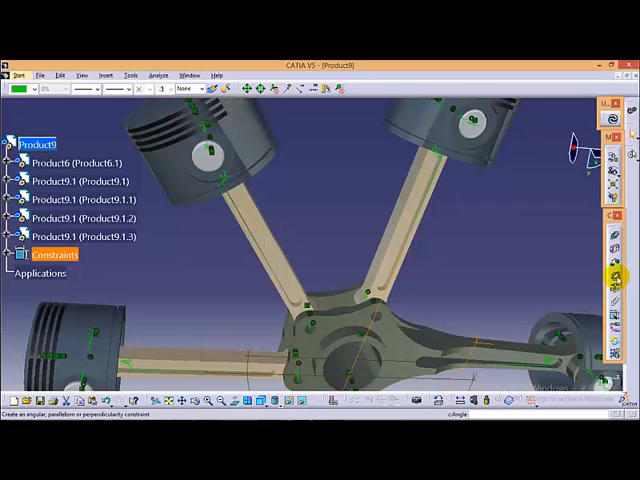
left_click(78, 218)
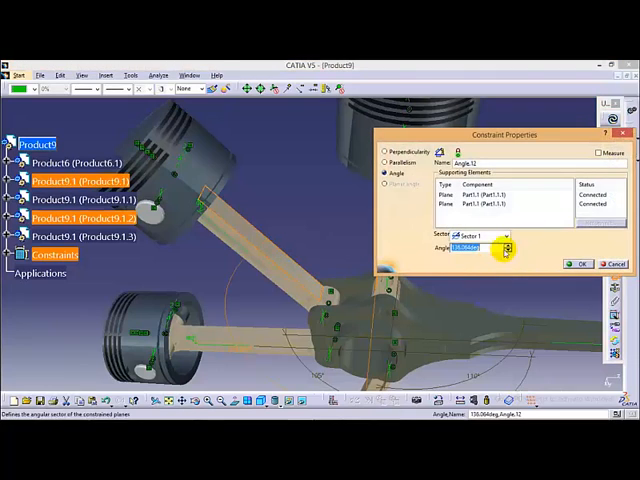
left_click(508, 244)
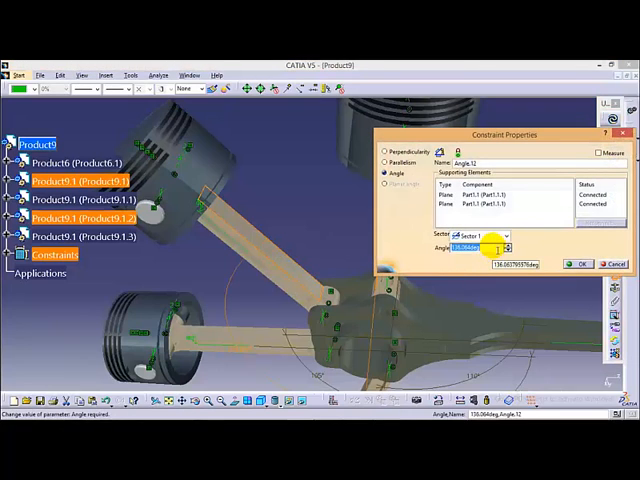
type("11")
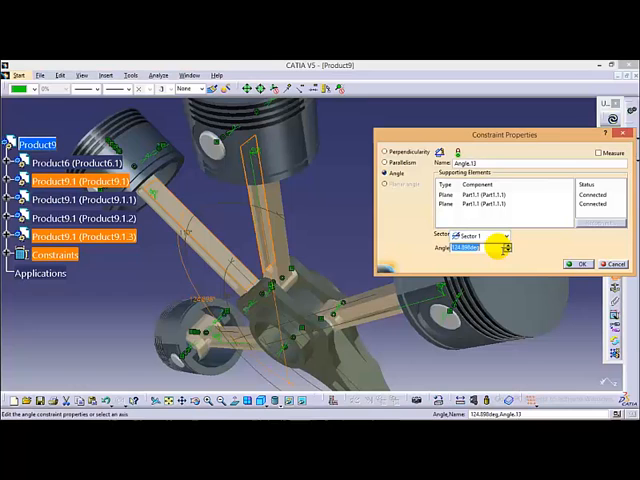
type("110deg")
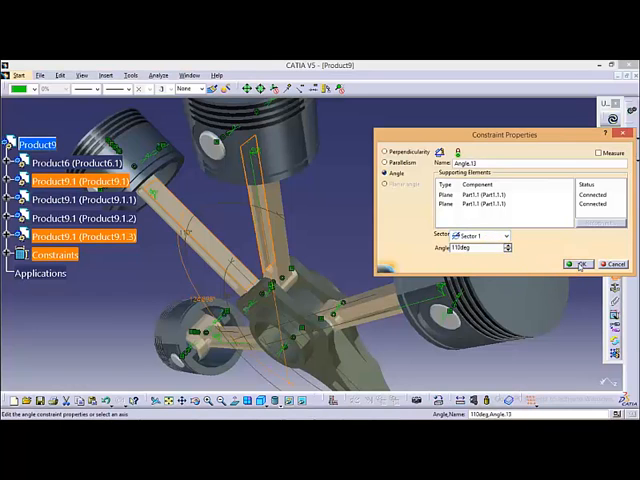
left_click(576, 264)
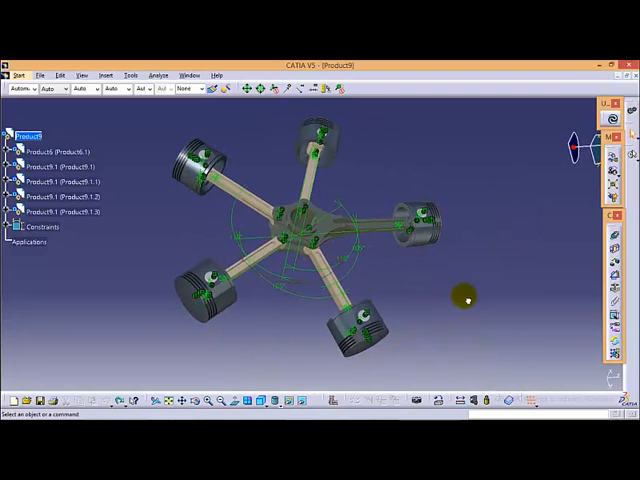
Insert the Link pin part from the radial engine assembly folder
left_click(104, 74)
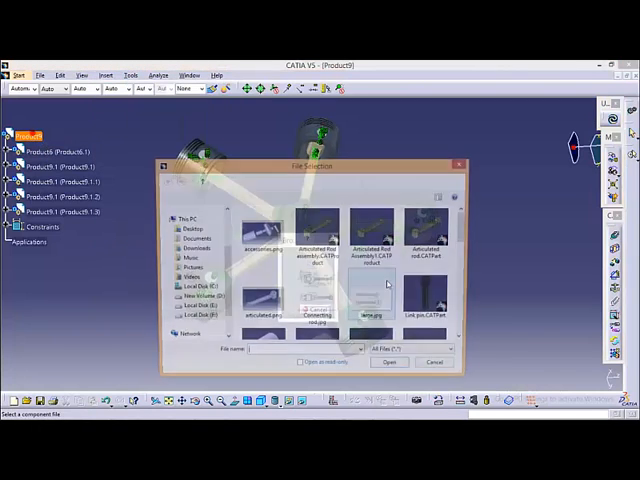
left_click(428, 300)
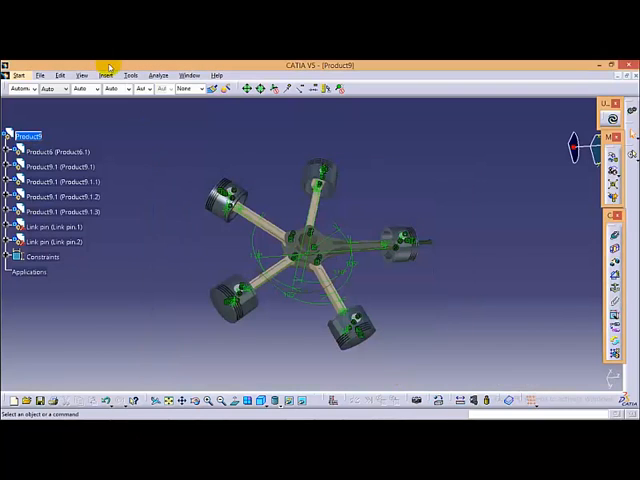
mouse_move(24, 136)
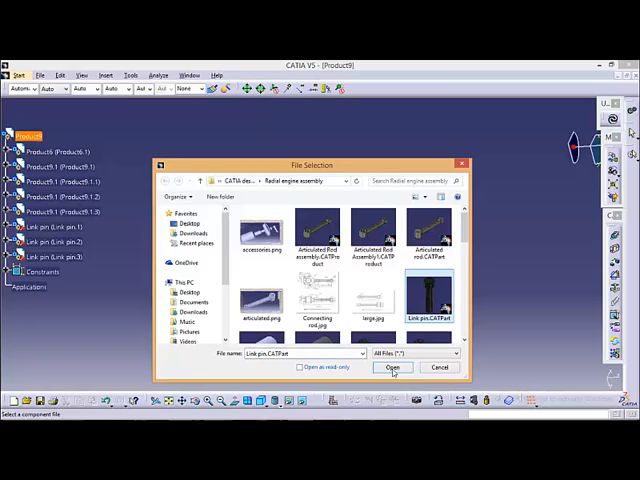
left_click(392, 368)
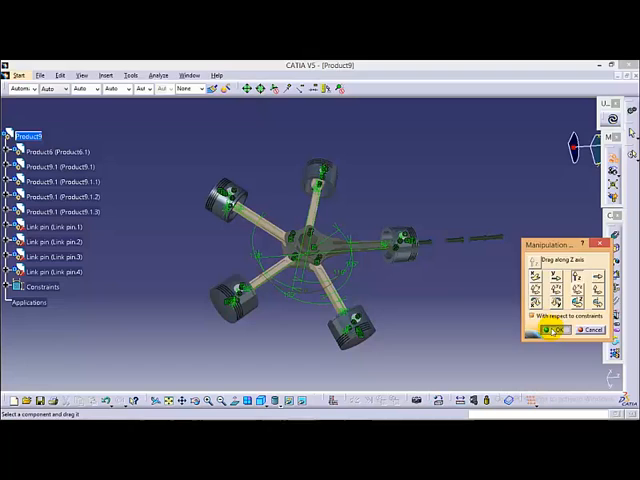
Finish moving the newly added link pin clear of the hub
left_click(548, 330)
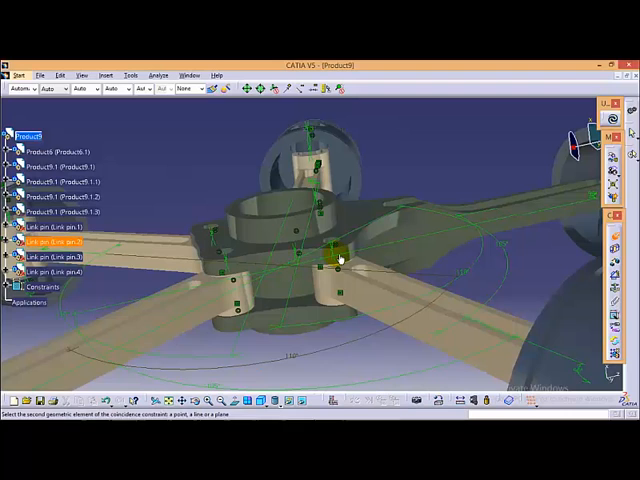
Align the link pin axis with its hole axis in the master rod hub
left_click(340, 250)
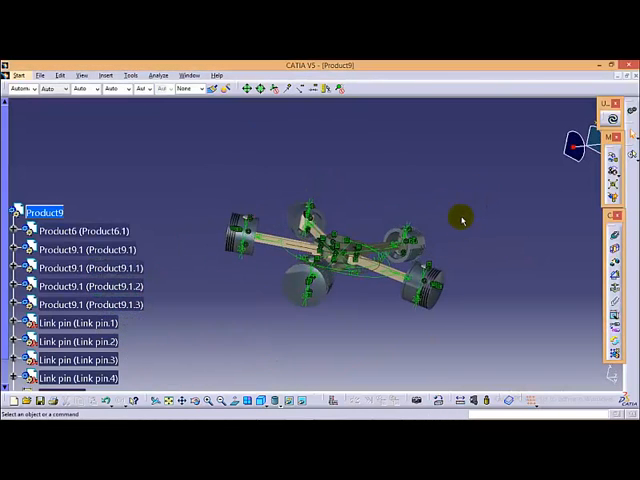
left_click_drag(460, 216, 380, 284)
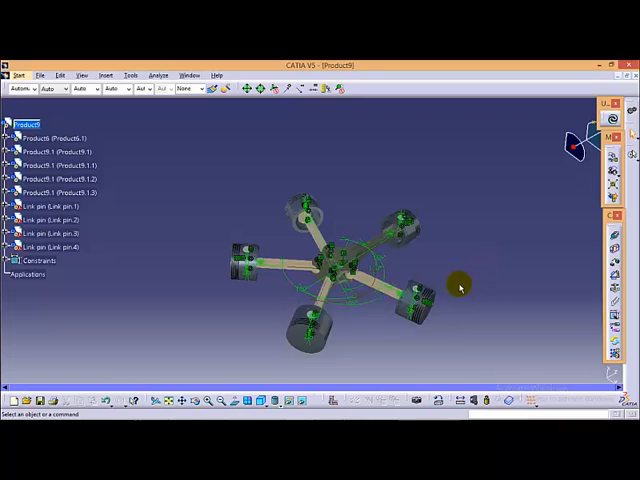
mouse_move(460, 296)
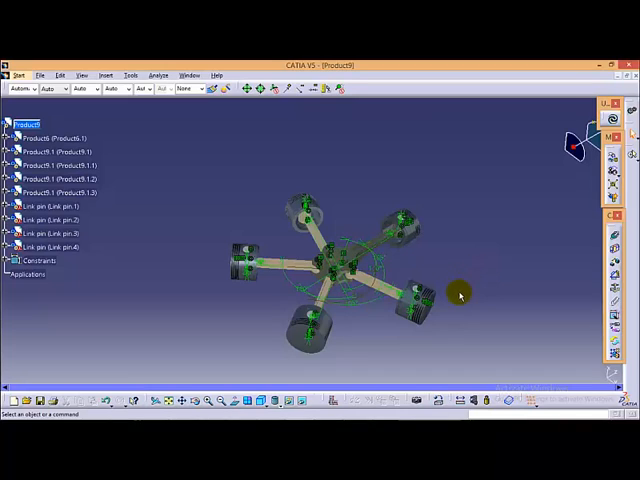
mouse_move(470, 292)
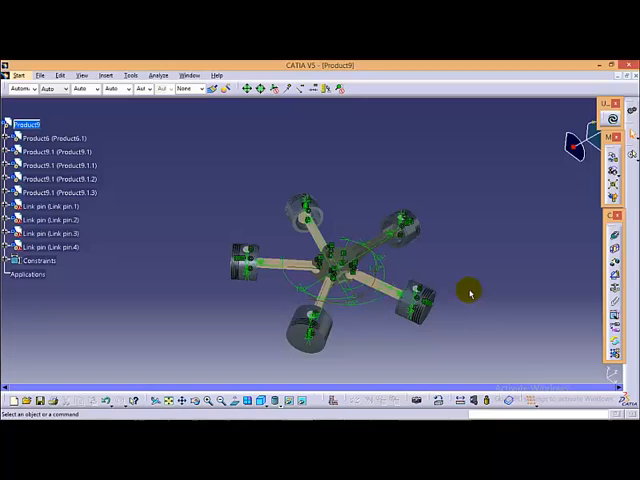
mouse_move(468, 296)
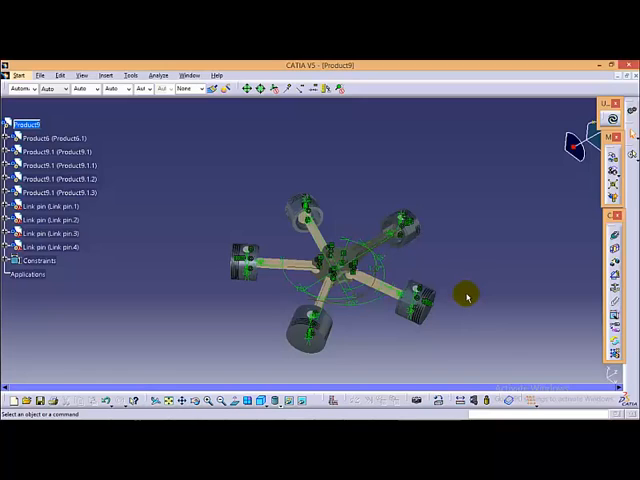
mouse_move(468, 284)
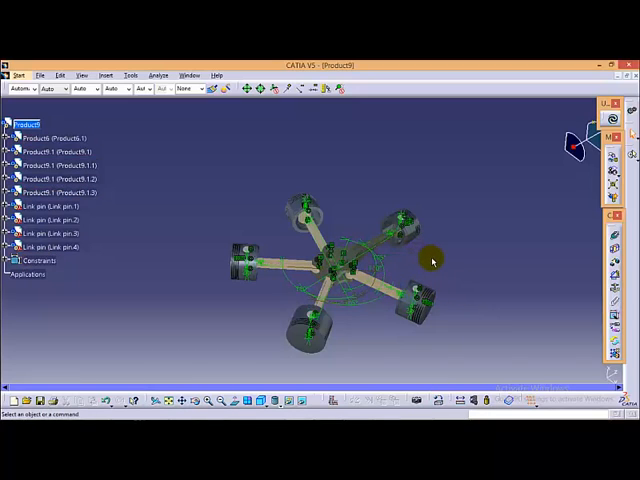
mouse_move(442, 272)
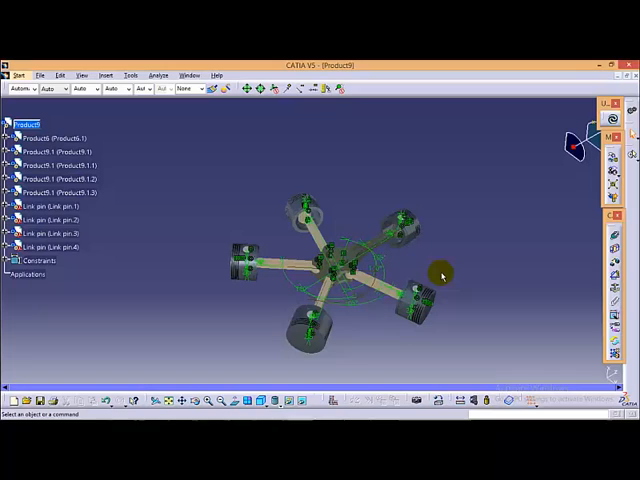
mouse_move(448, 282)
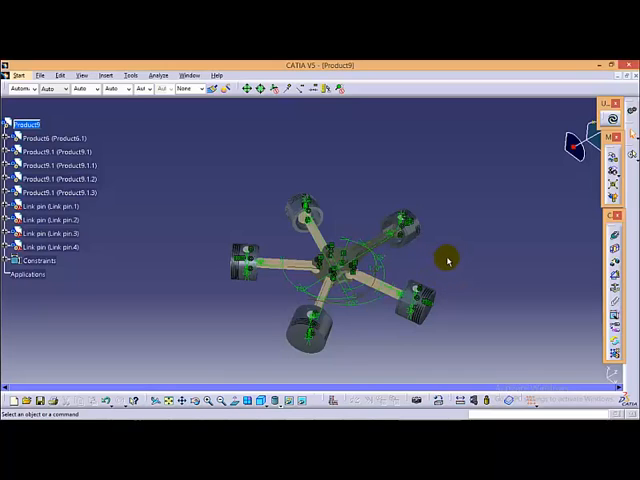
mouse_move(432, 266)
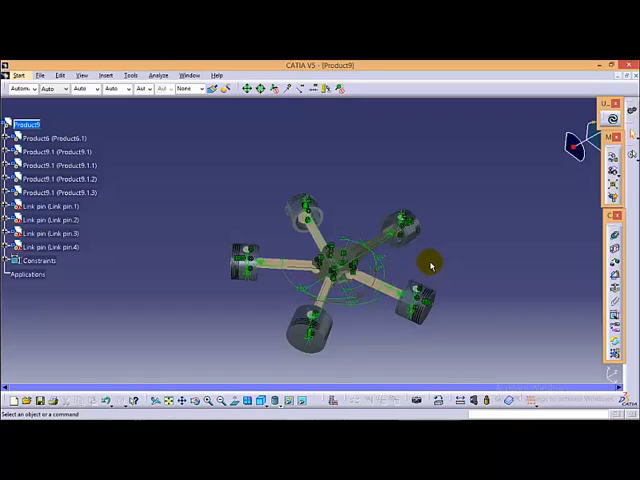
mouse_move(432, 262)
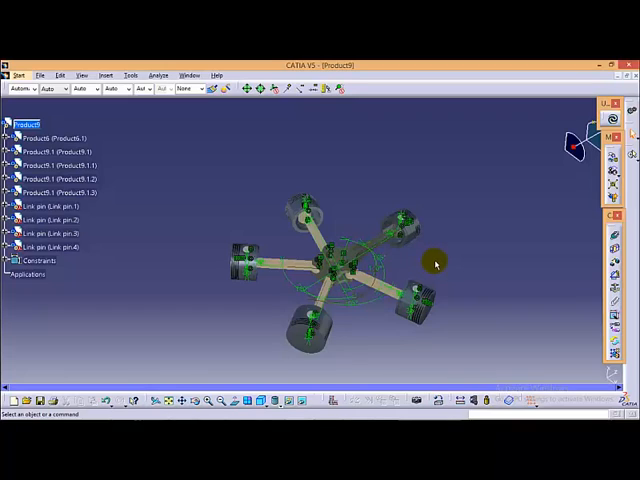